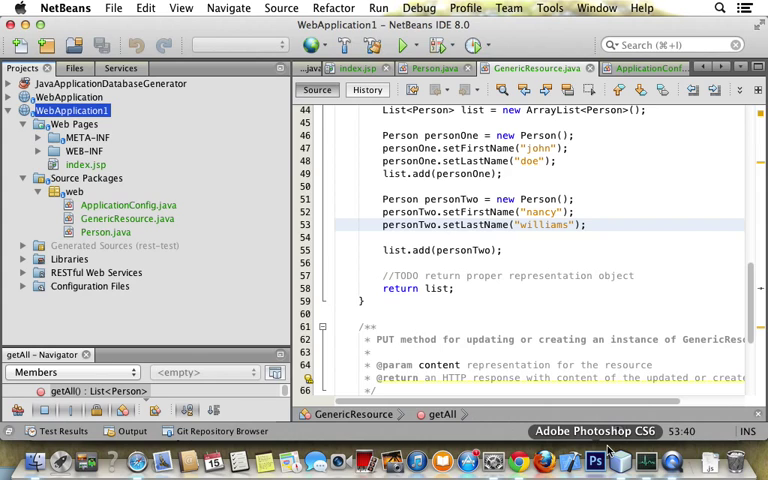
mouse_move(196, 256)
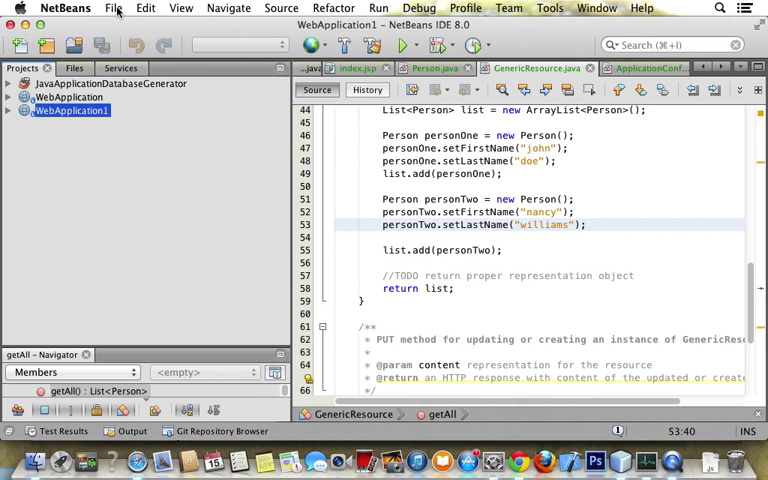
Step: Create the Java Web Application WebApplication2 on Apache Tomcat and bring up its index.jsp
left_click(116, 12)
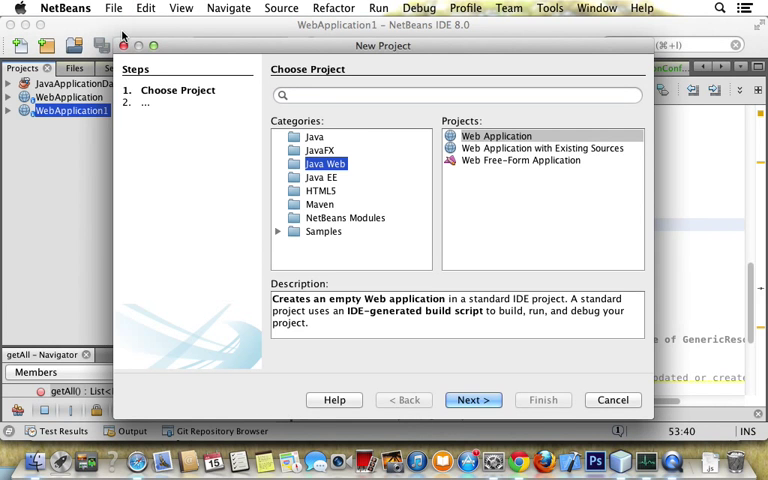
left_click(472, 400)
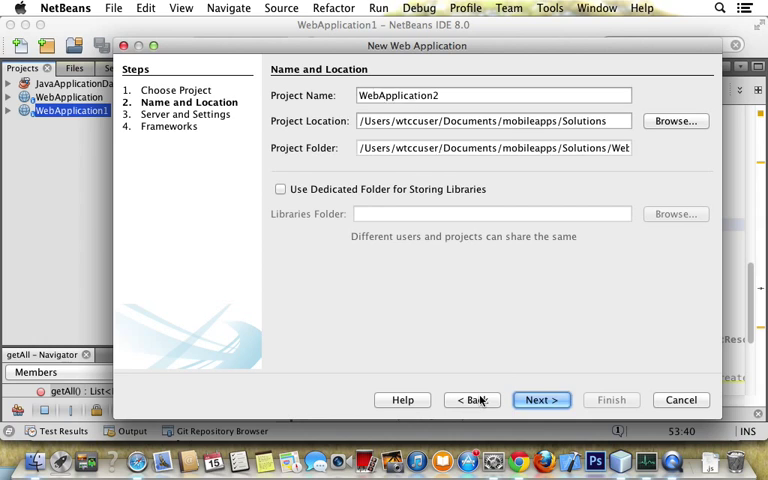
left_click(542, 400)
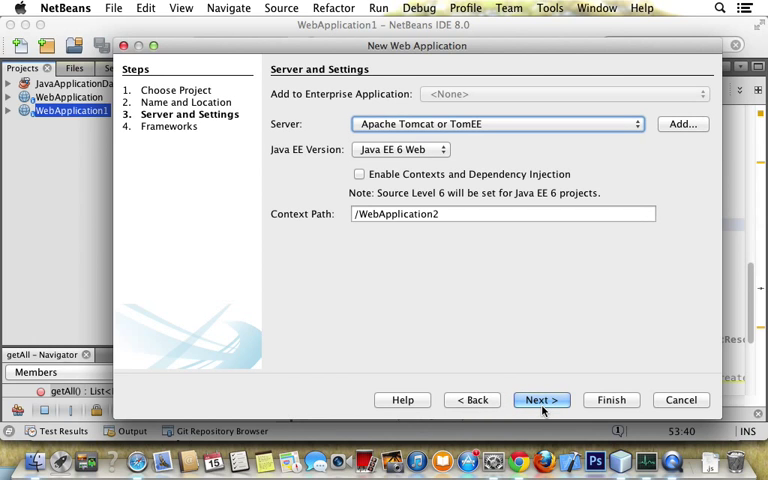
left_click(540, 400)
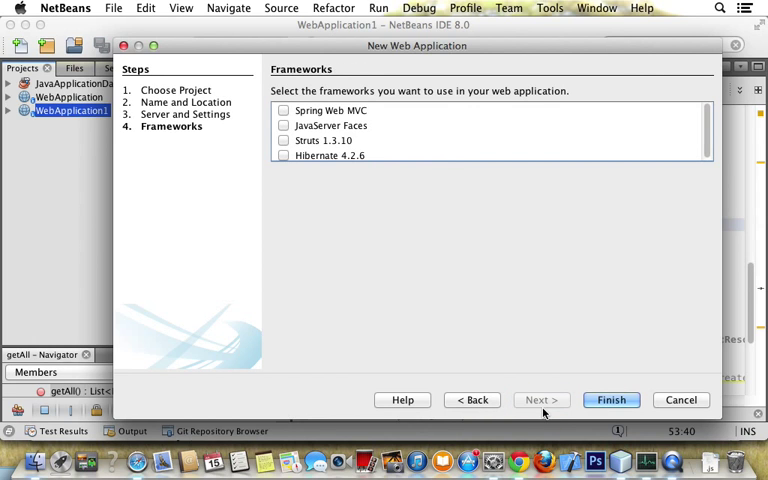
left_click(616, 400)
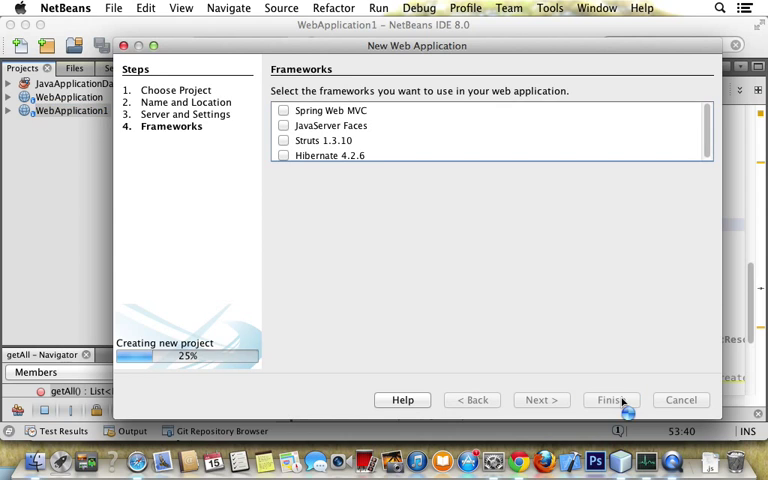
left_click(612, 400)
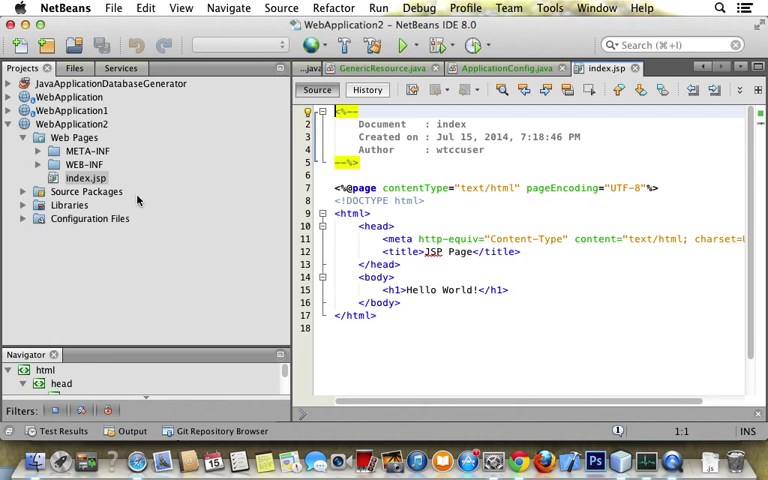
left_click(84, 178)
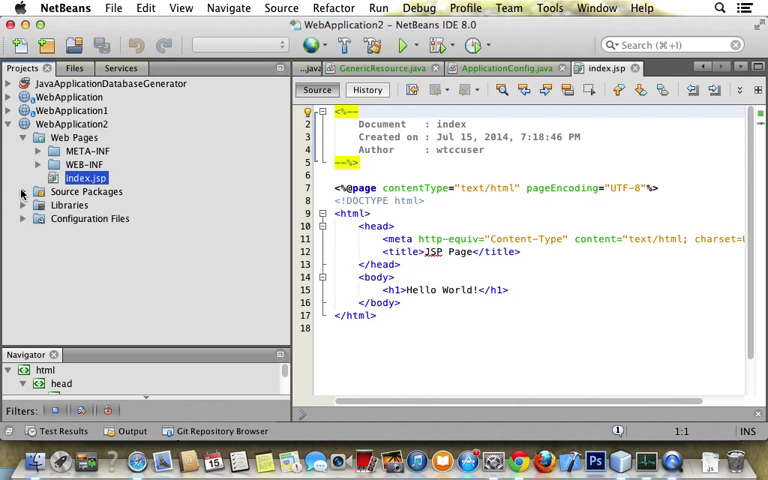
Step: Add a Java package named web under WebApplication2's Source Packages
right_click(84, 192)
type("we")
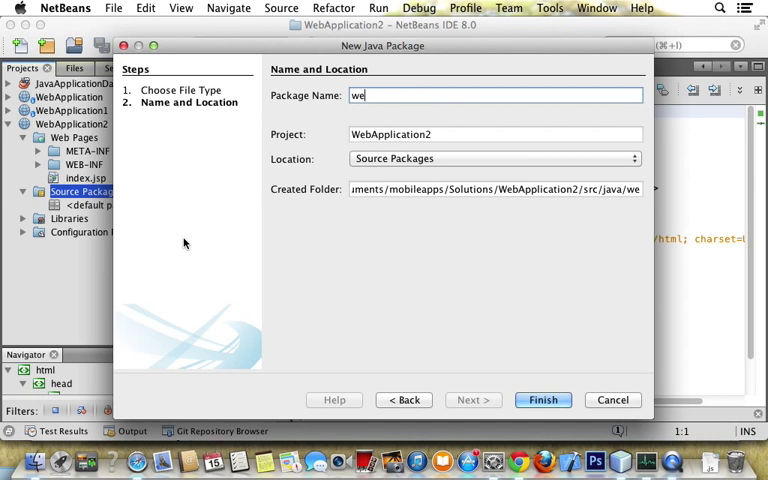
left_click(544, 400)
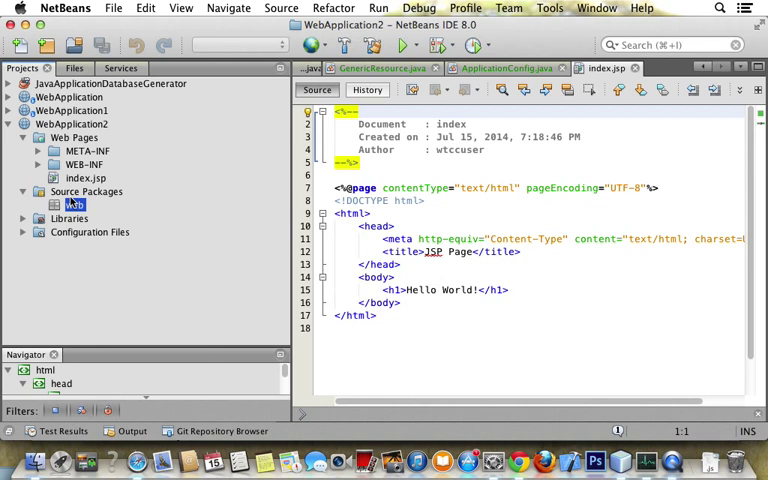
Step: Create a Java class named Person in the web package
right_click(74, 204)
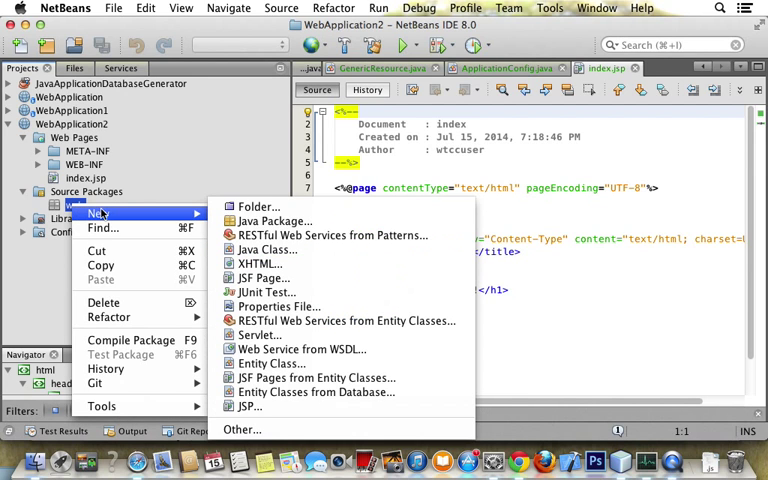
left_click(268, 250)
type("Pe")
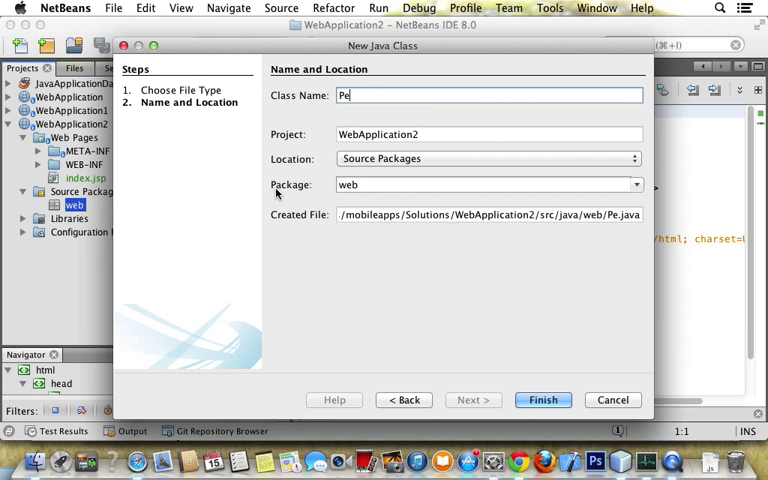
type("rson")
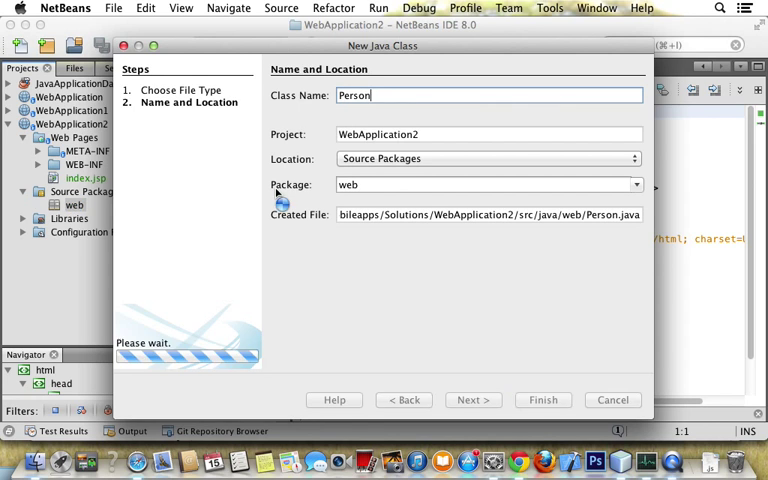
left_click(542, 400)
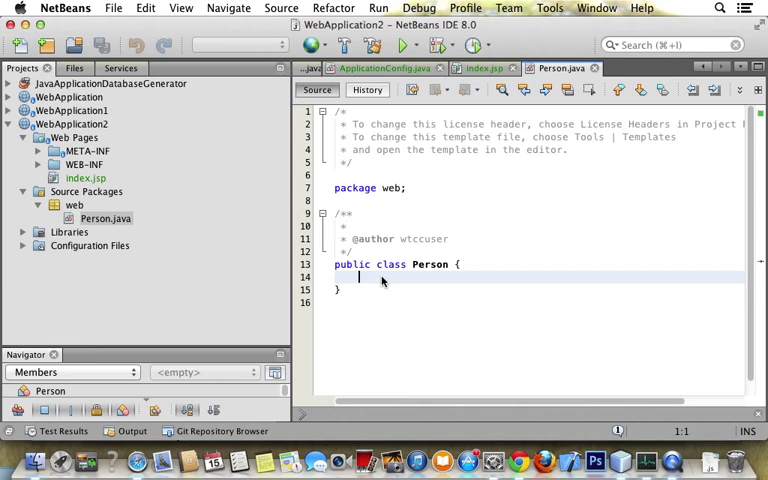
Step: Declare private String fields lastName and firstName in Person
type("private")
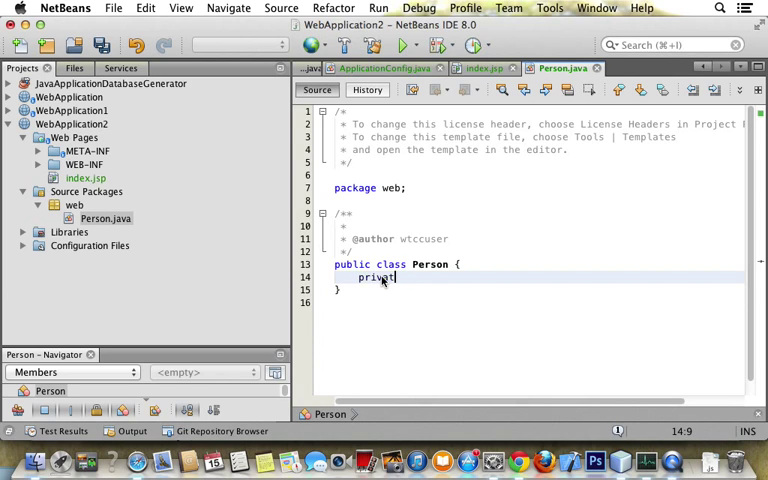
type("String")
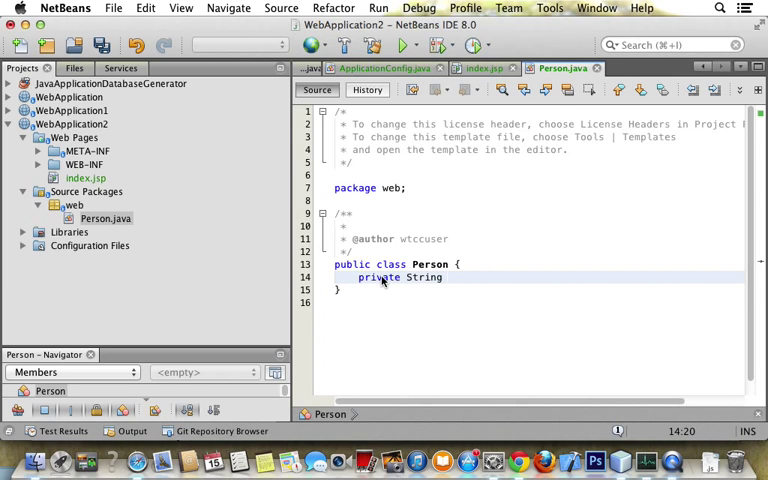
type("lastN")
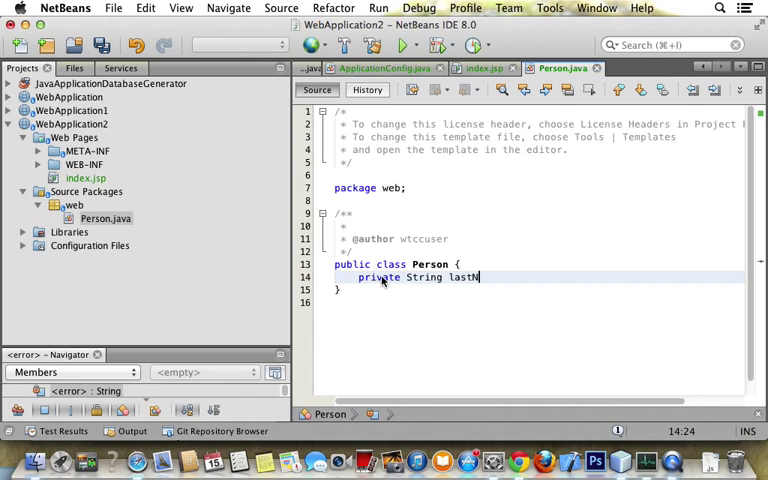
type("ame;")
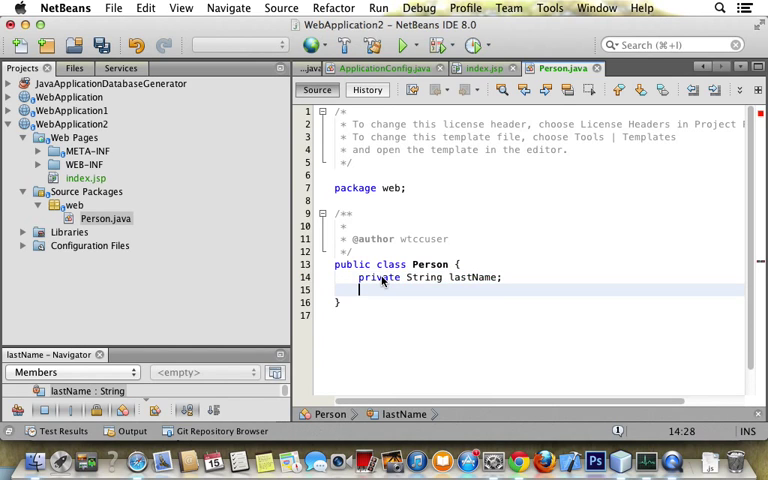
type("private S")
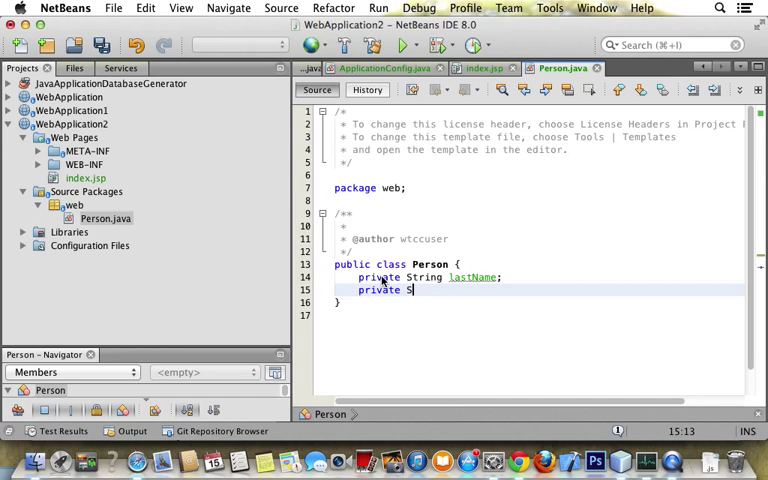
type("String")
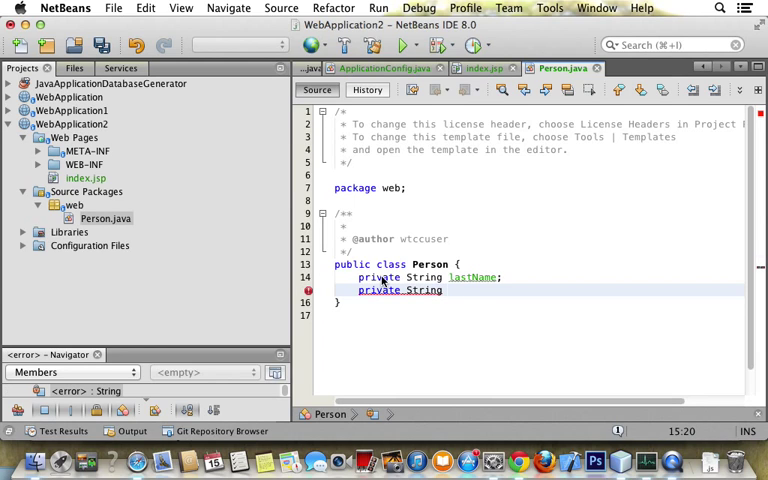
type("first")
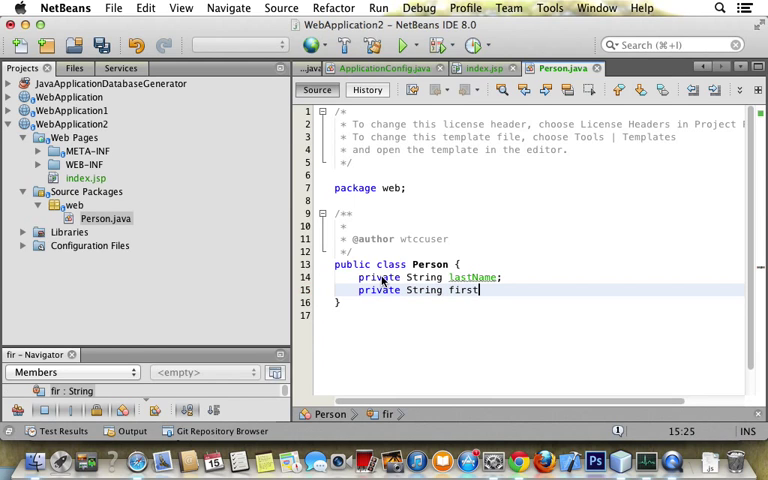
type("Name;")
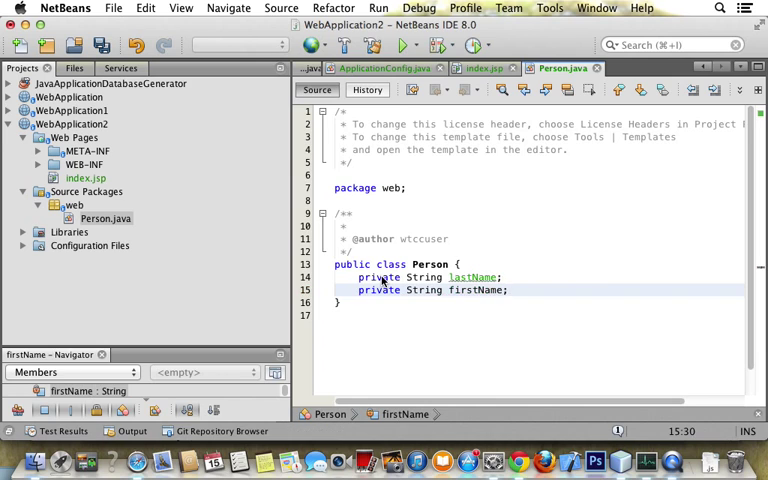
Step: Generate getters and setters for all Person fields via Insert Code
right_click(484, 236)
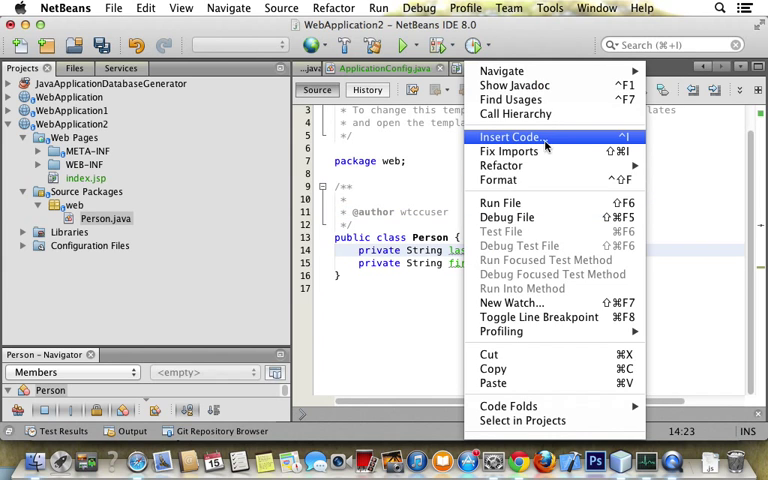
left_click(512, 136)
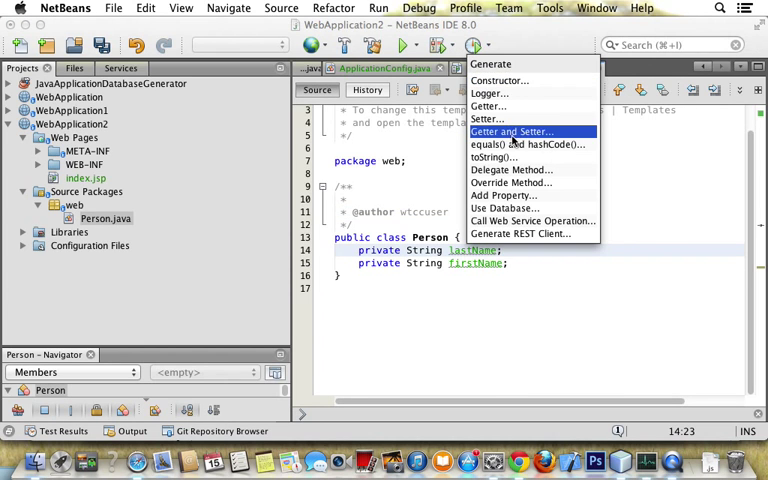
left_click(512, 132)
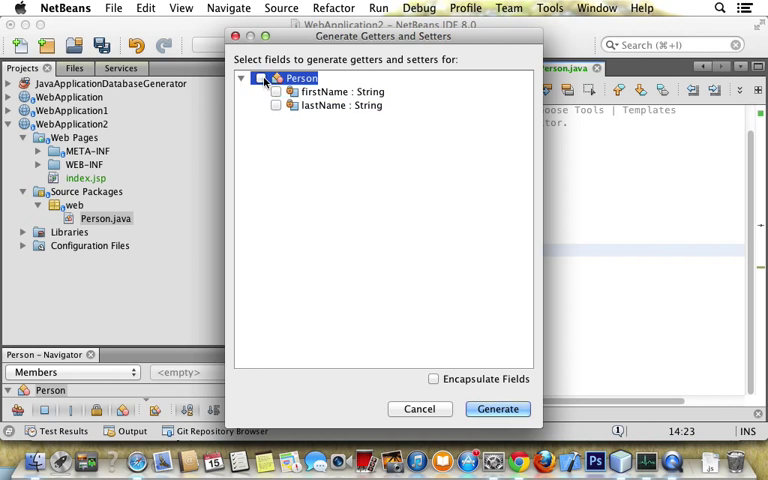
left_click(500, 408)
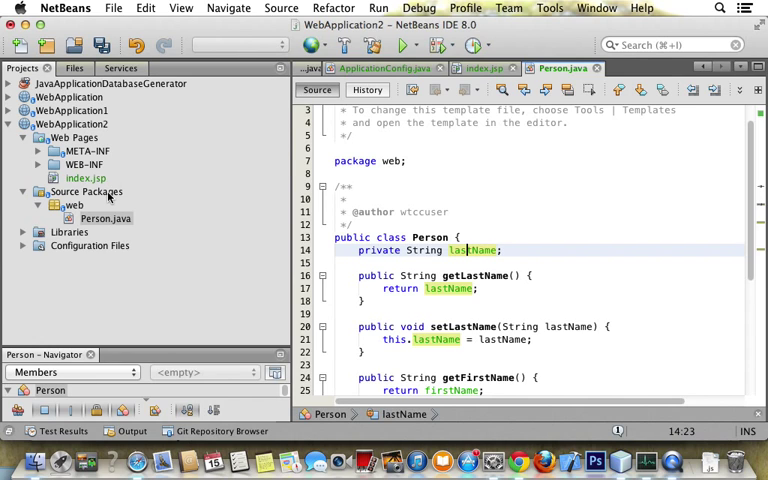
Step: Choose the RESTful Web Services from Patterns file type for the web package
left_click(72, 204)
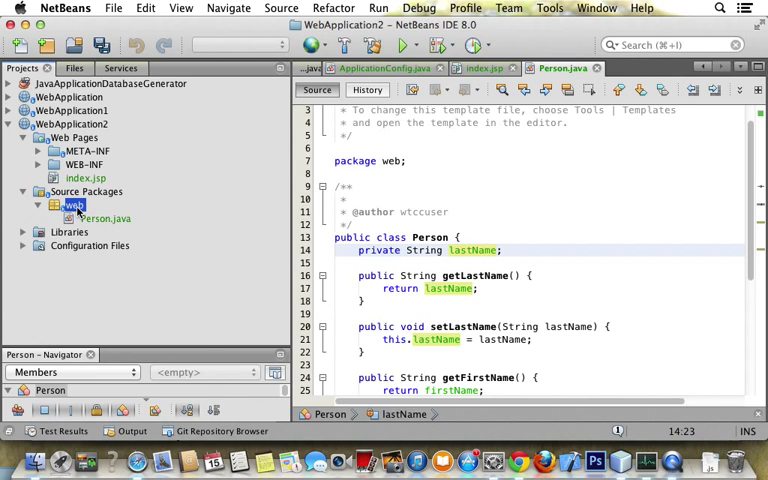
right_click(74, 204)
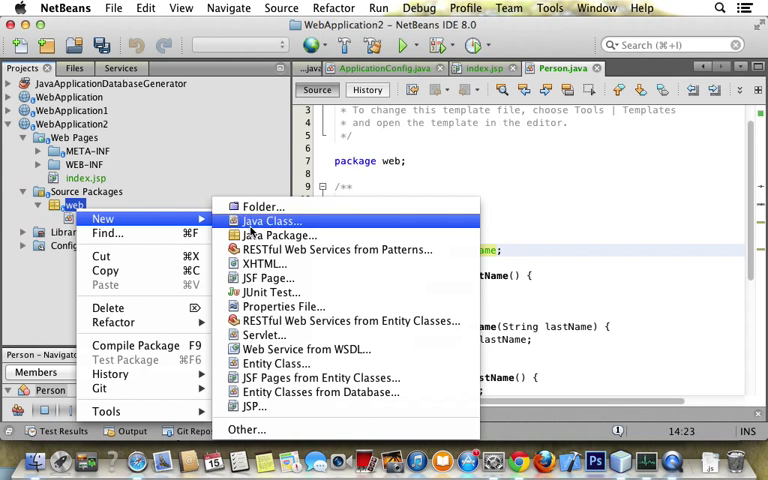
left_click(244, 424)
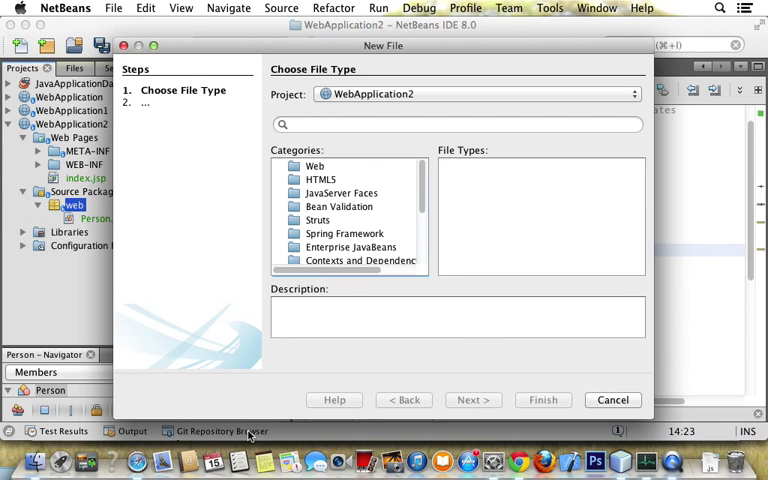
left_click(316, 164)
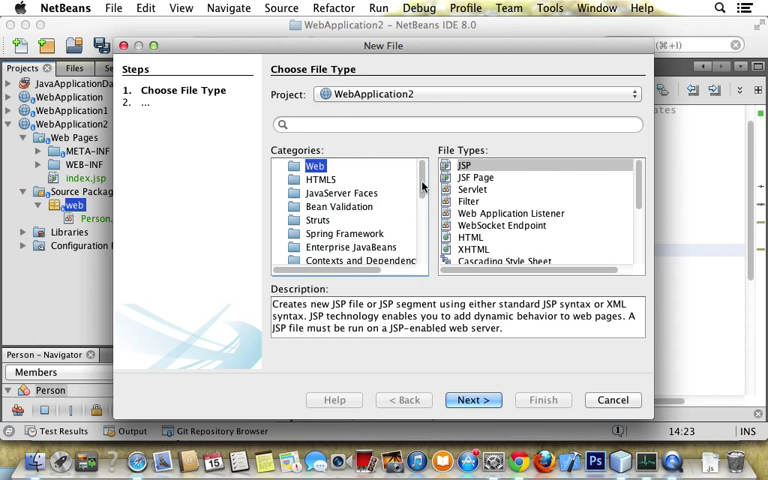
scroll("down", 3)
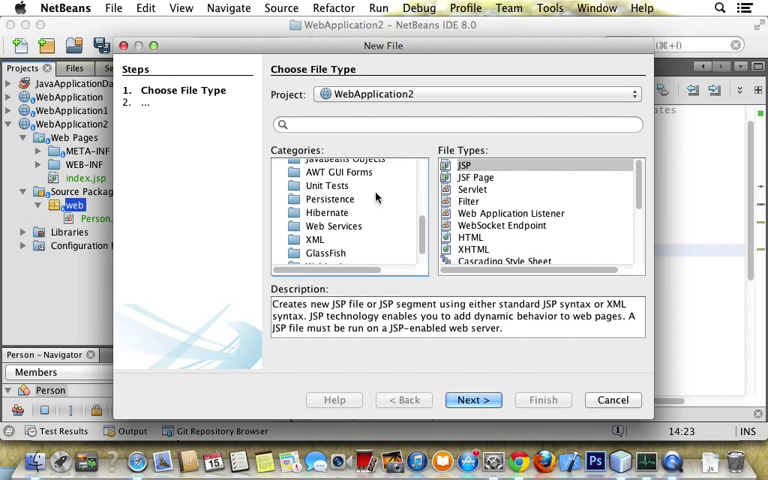
left_click(332, 224)
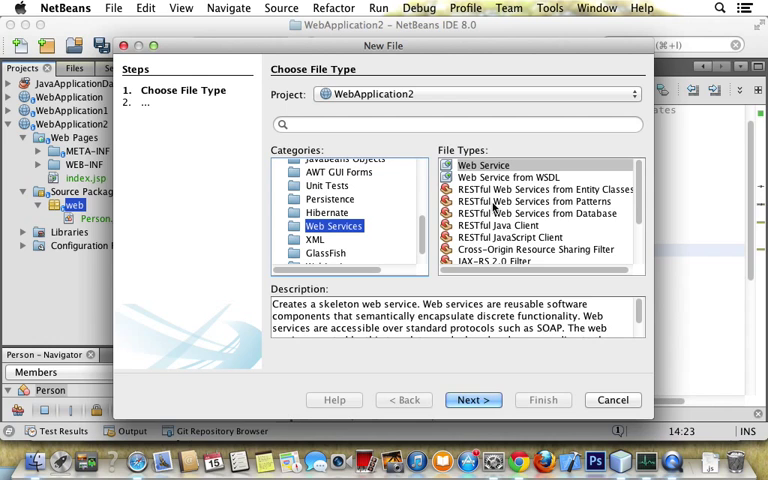
left_click(528, 200)
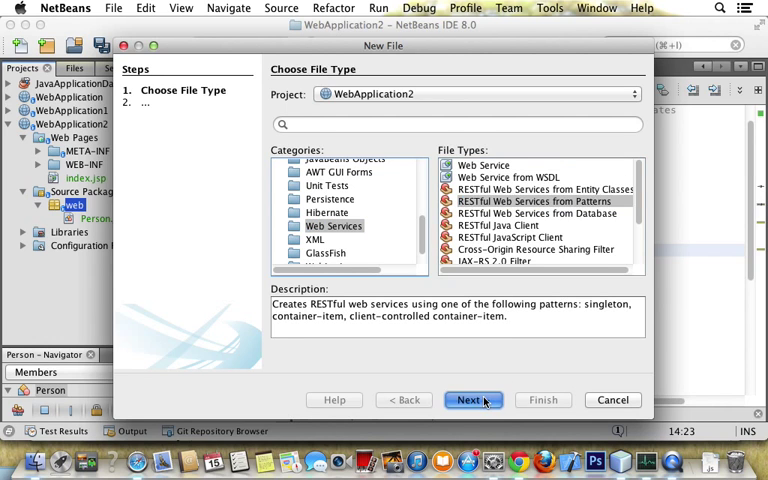
Step: Finish the wizard, generating GenericResource and ApplicationConfig with default settings
left_click(472, 400)
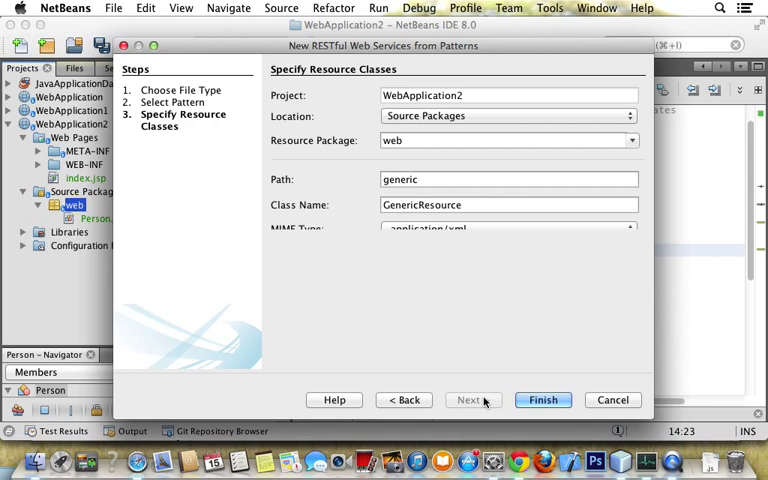
left_click(544, 400)
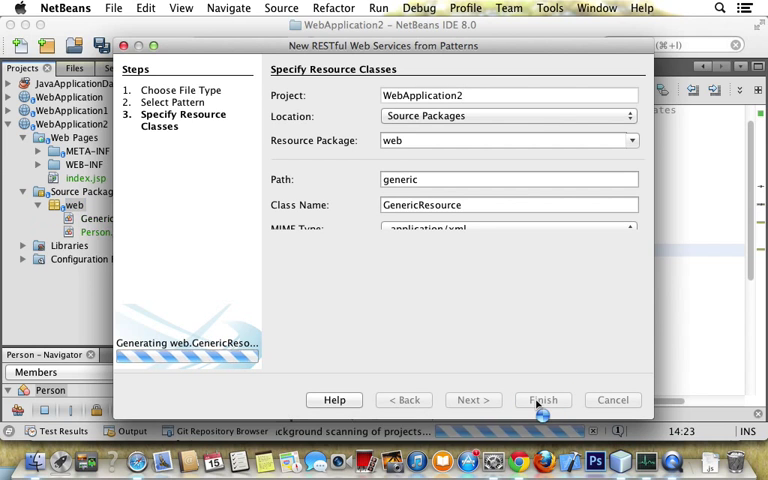
left_click(542, 400)
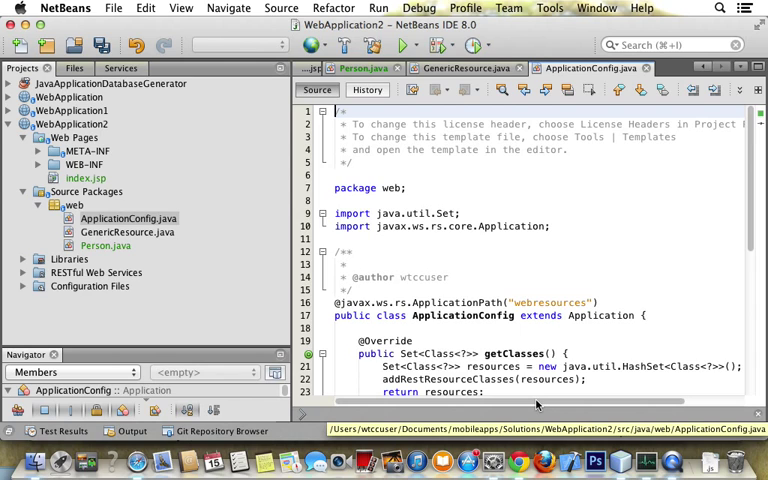
Step: In GenericResource, make getXml produce application/json and return List<Person>
left_click(128, 232)
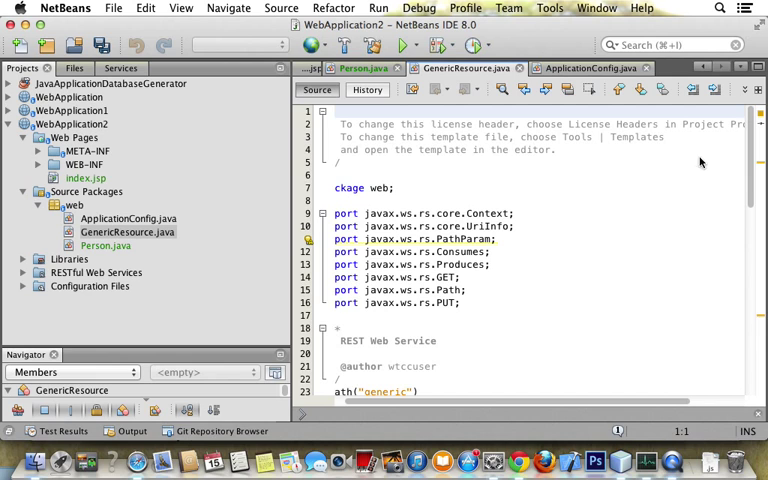
scroll("down", 3)
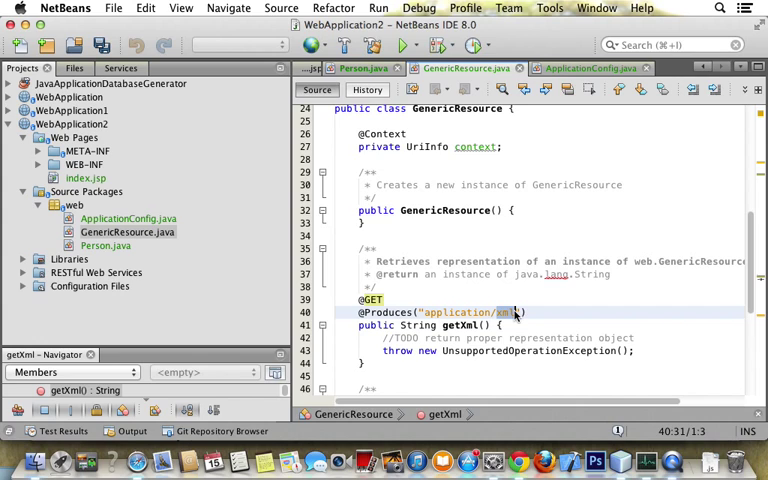
type("json")
left_click(550, 326)
type("List<")
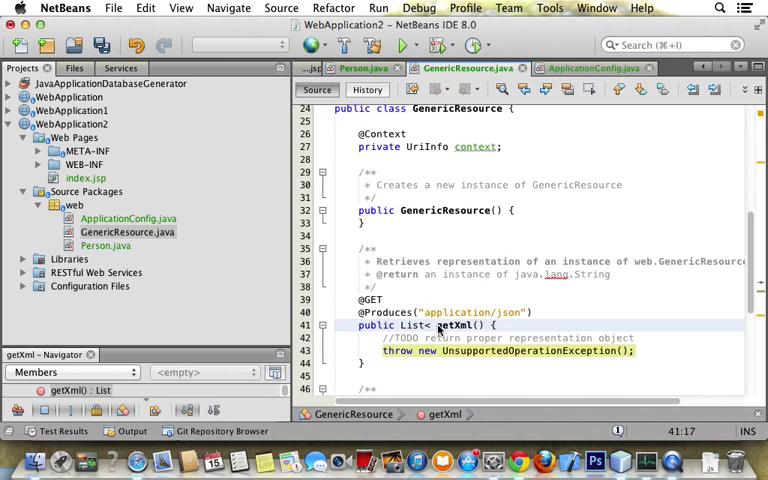
type("Person")
type("List<Perso")
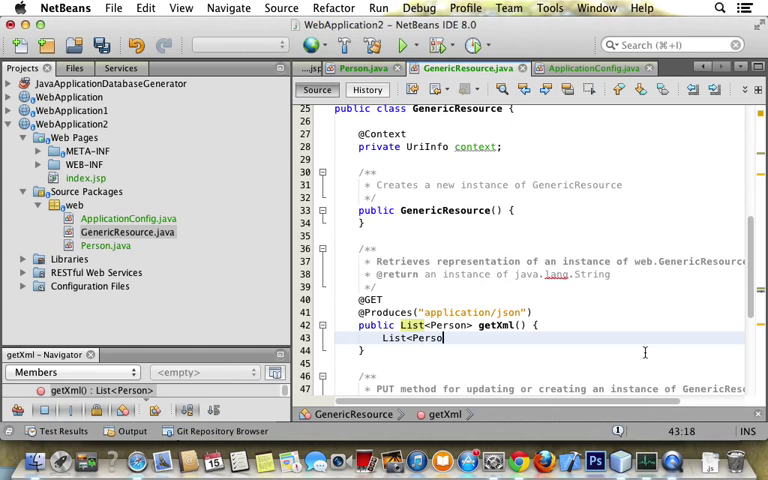
Step: Declare the list as a new ArrayList<Person>() inside getXml
type("> =")
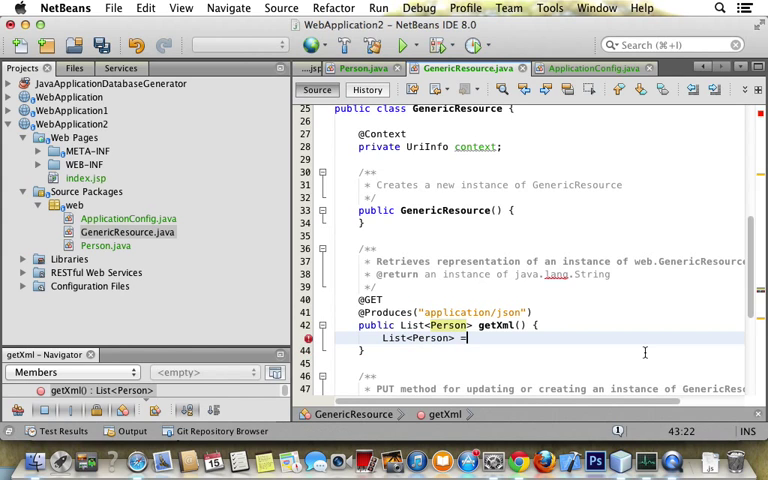
type("Arr")
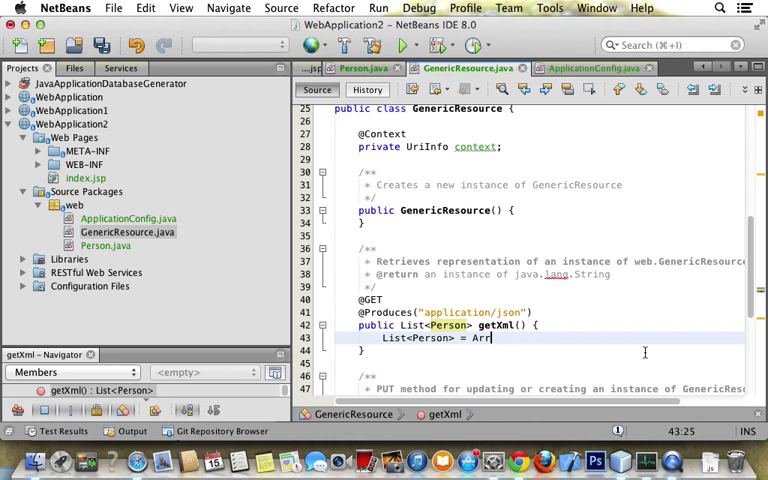
type("ayList")
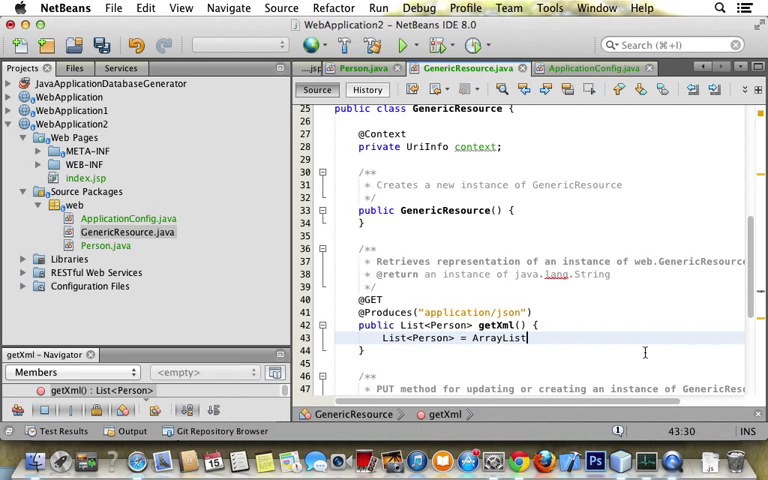
type("<Person>")
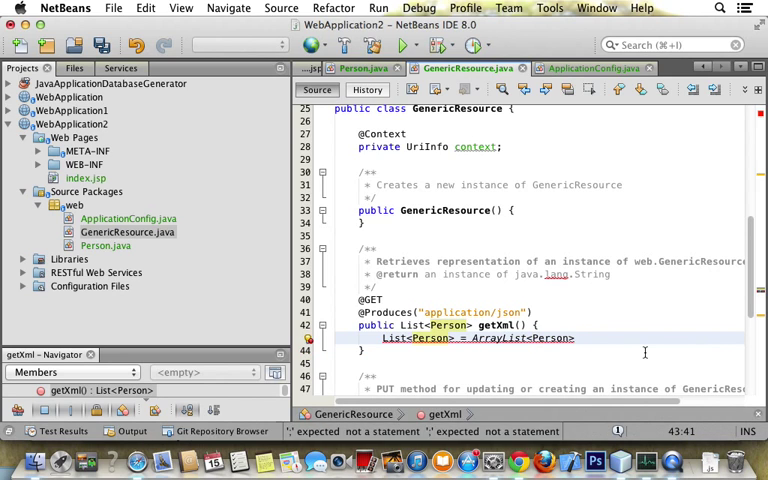
type("();")
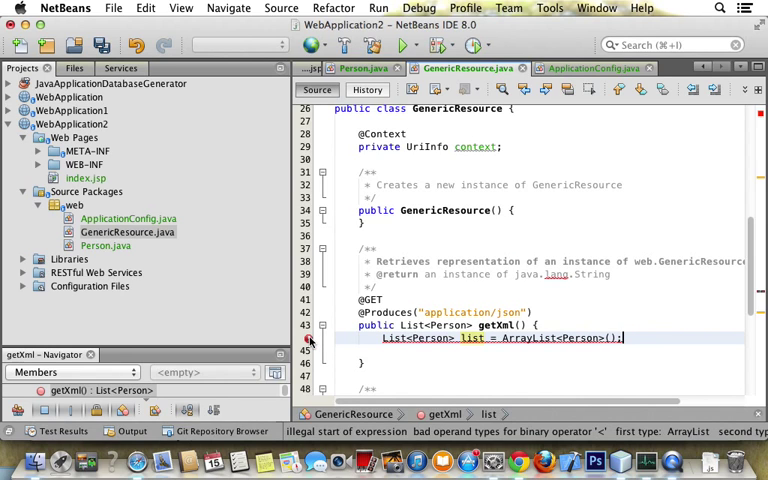
mouse_move(310, 338)
type("  new")
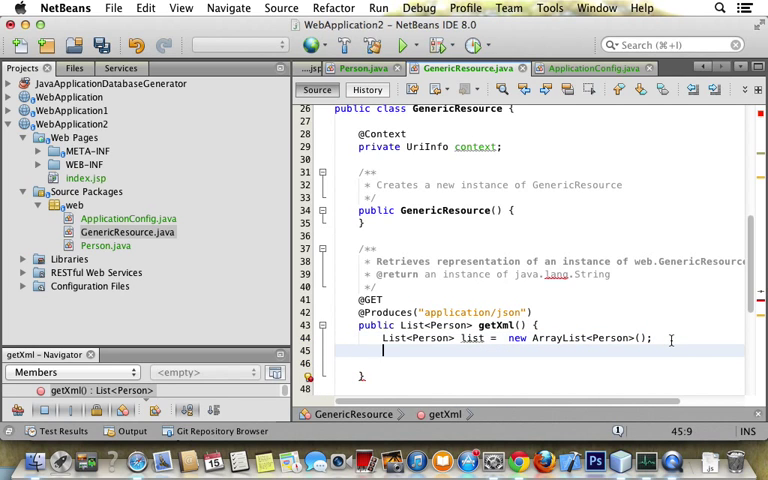
Step: Create Person personOne = new Person() in getXml
type("Per")
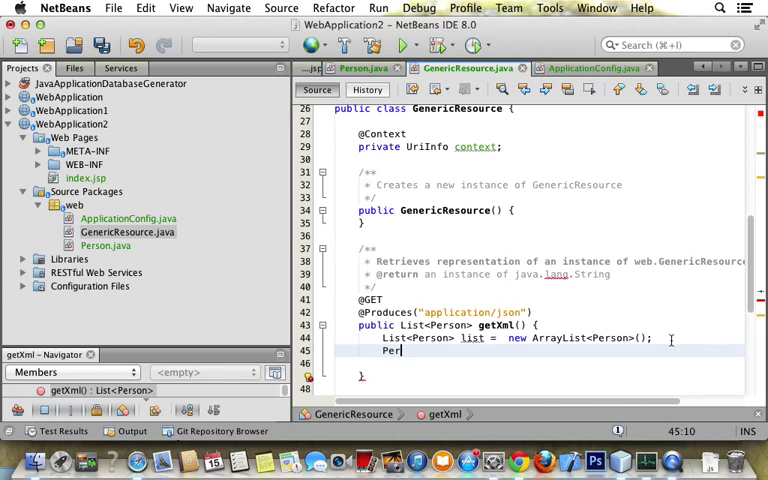
type("son person")
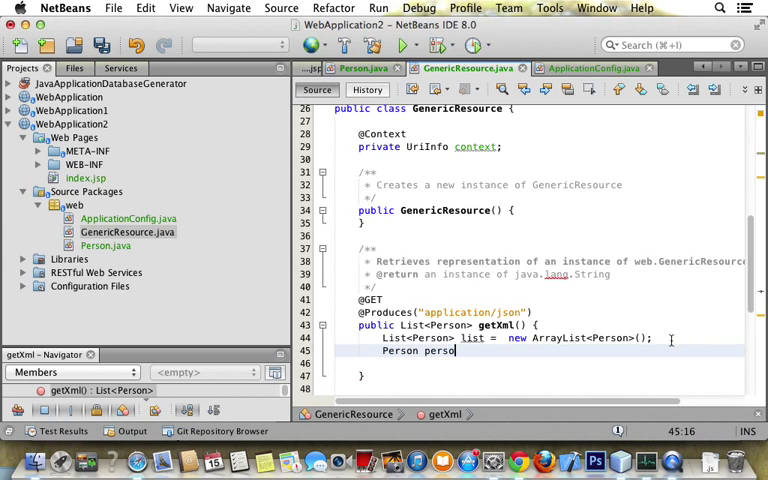
type("nOne = new")
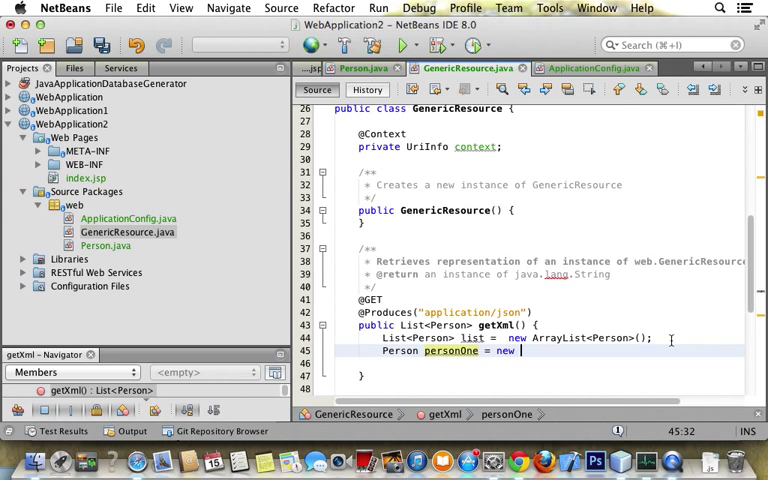
type("Person();")
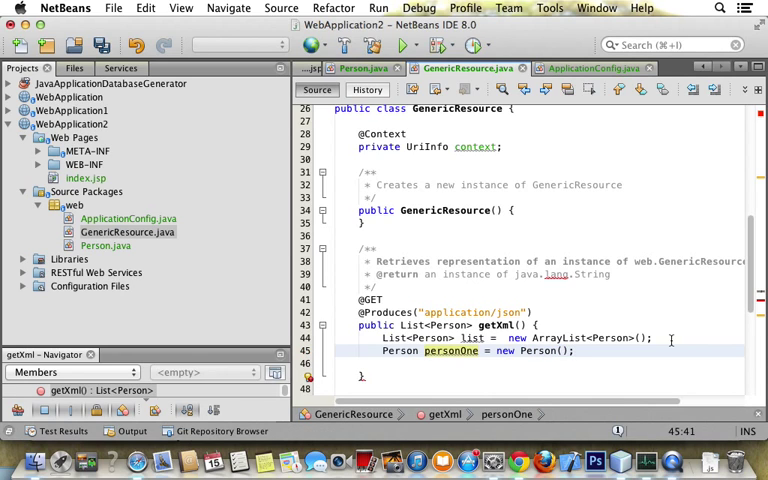
Step: Set personOne's first name john and last name smith and add it to the list
type("personOne.setFirstName(\"john\");")
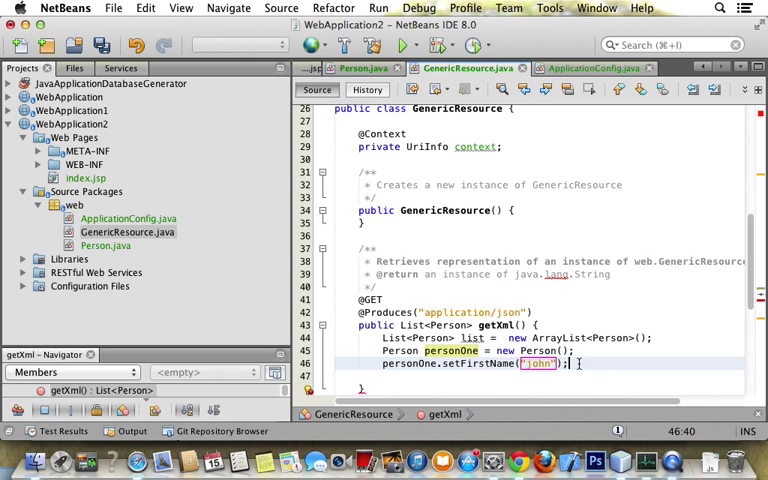
type("person")
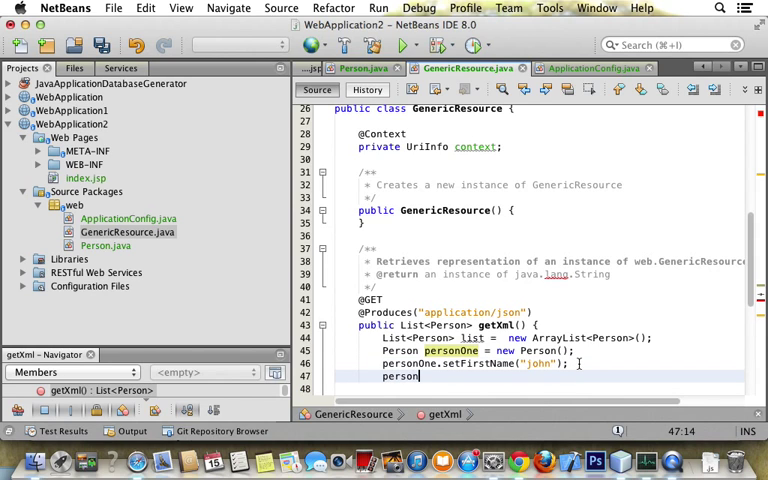
type("One.setLastName(\"smith\");")
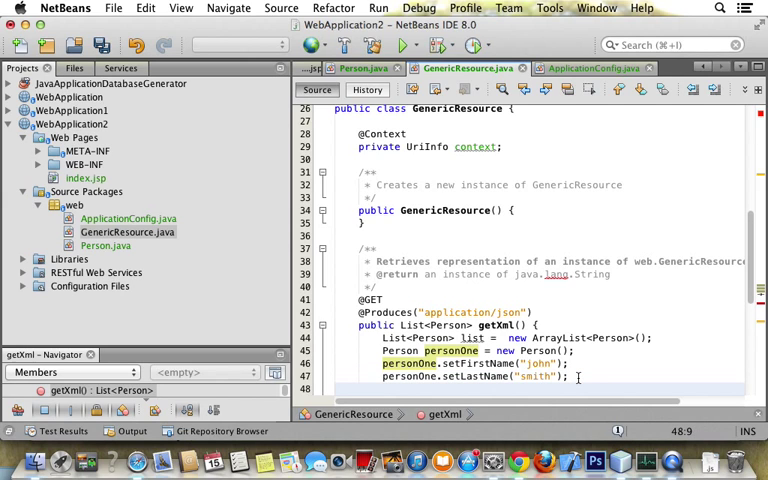
type("list.")
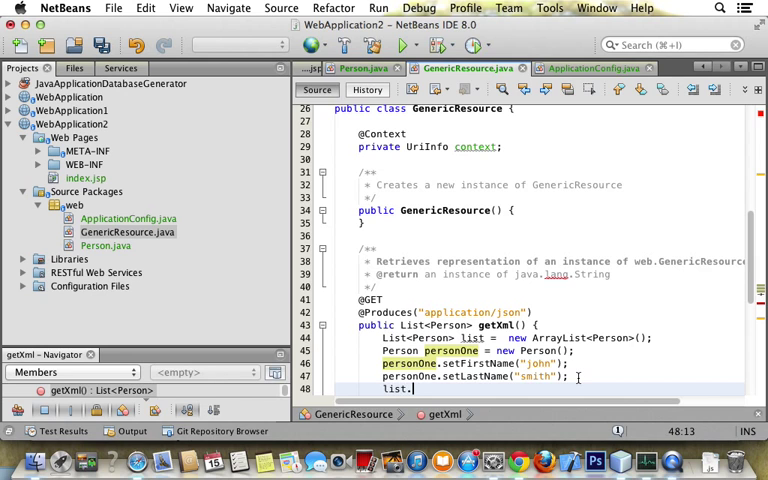
type("add(personOne);")
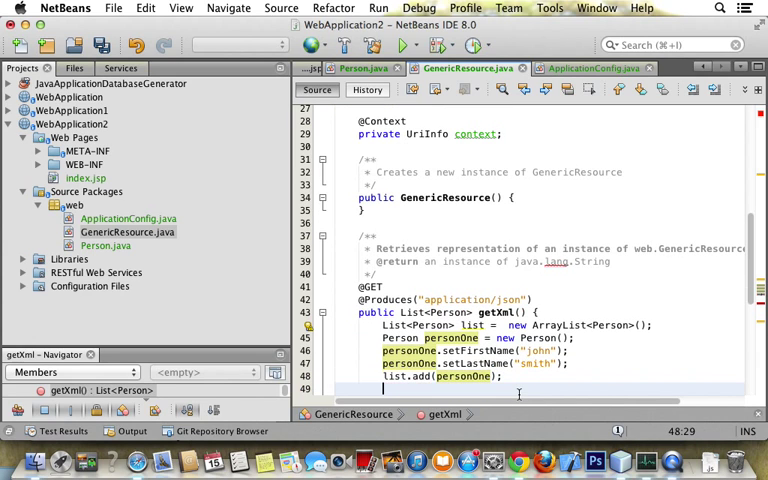
Step: Duplicate the personOne lines as personTwo named nancy williams, added to the list
left_click_drag(384, 336, 502, 376)
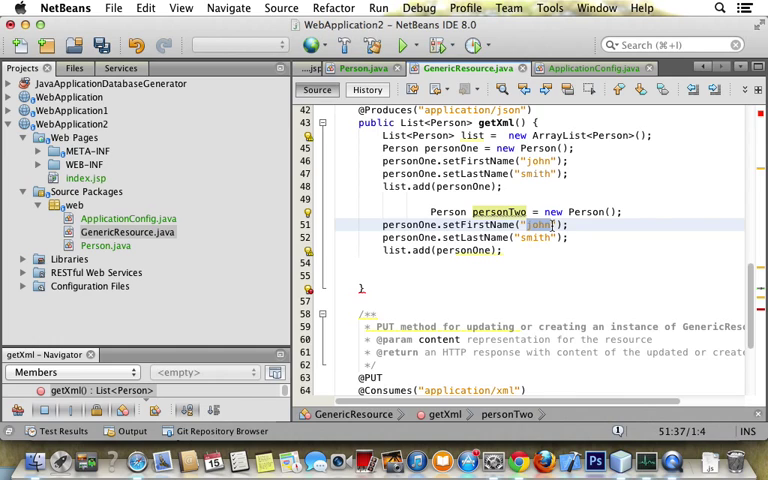
type("nancy")
left_click(474, 238)
type("william")
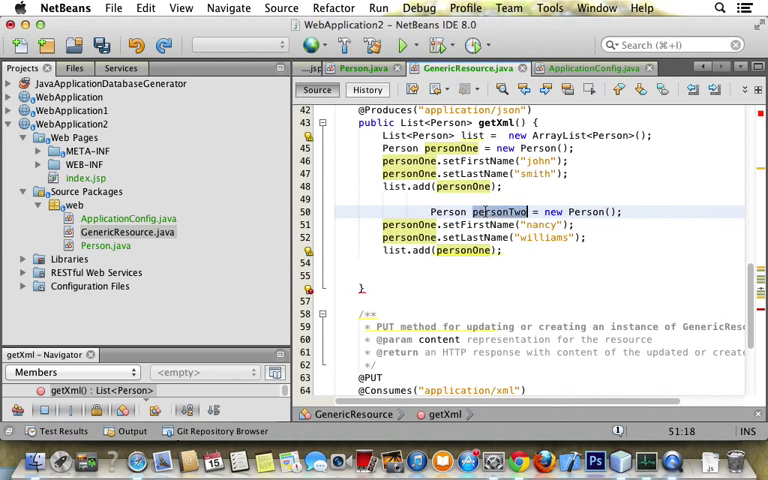
right_click(496, 212)
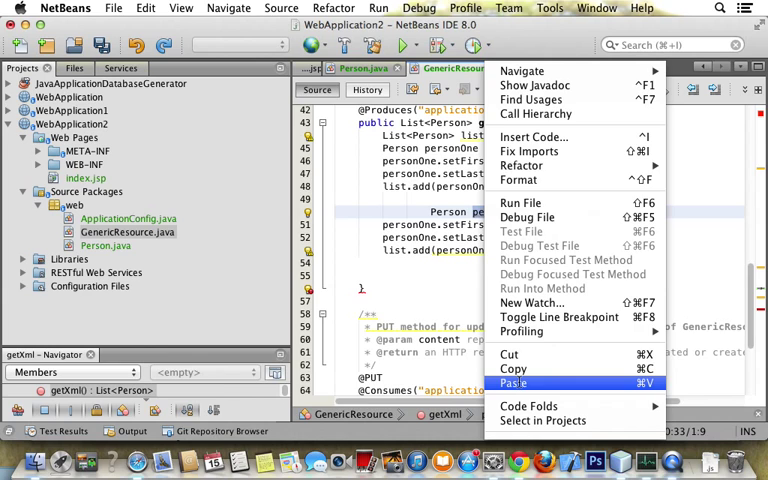
left_click(518, 380)
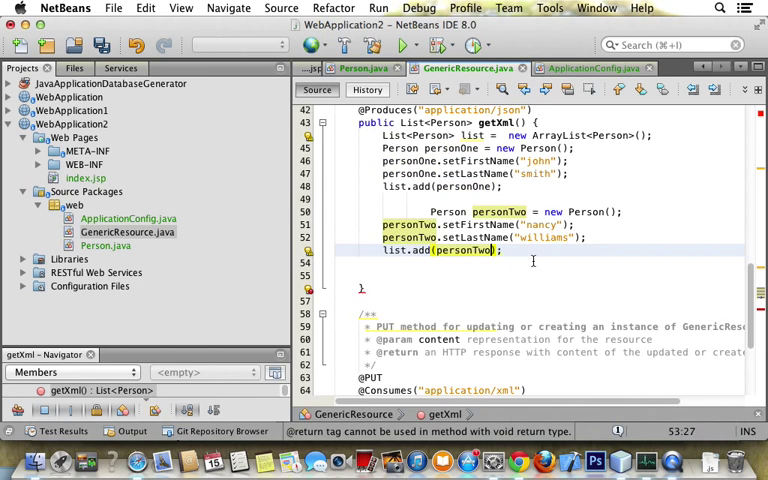
Step: End getXml with 'return list;' and reformat the method's indentation
type("re")
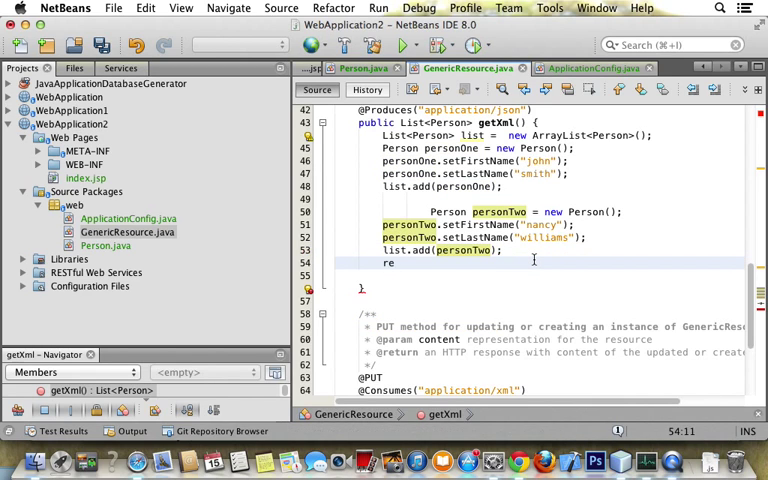
type("turn")
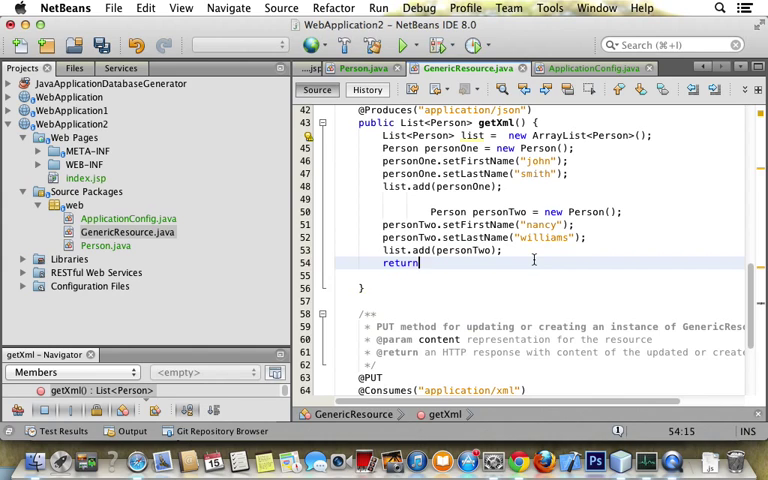
type("list;")
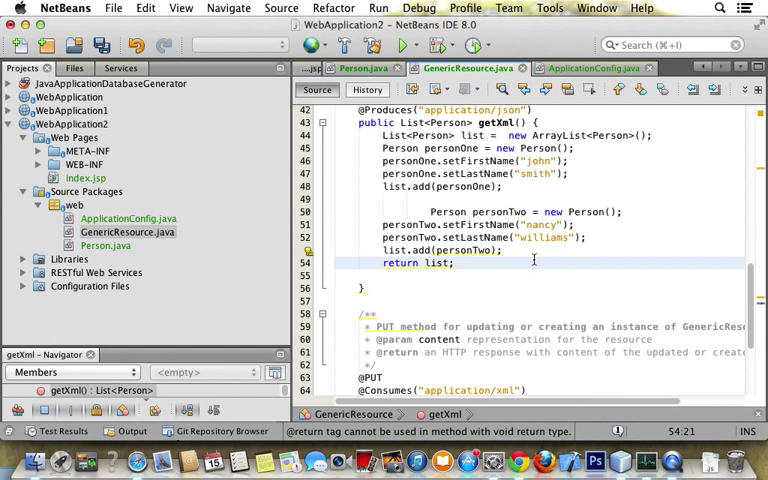
right_click(440, 180)
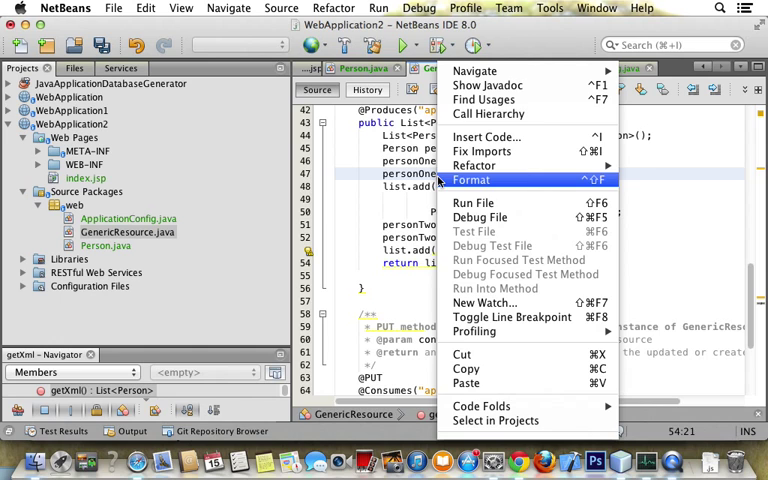
left_click(472, 180)
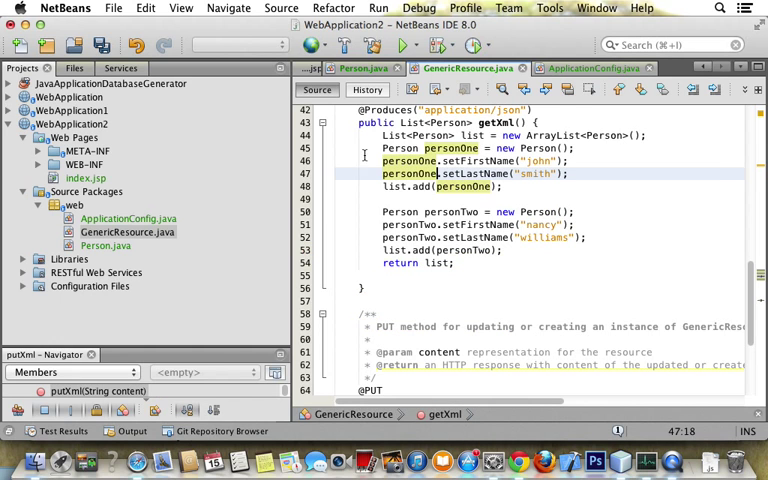
left_click(128, 218)
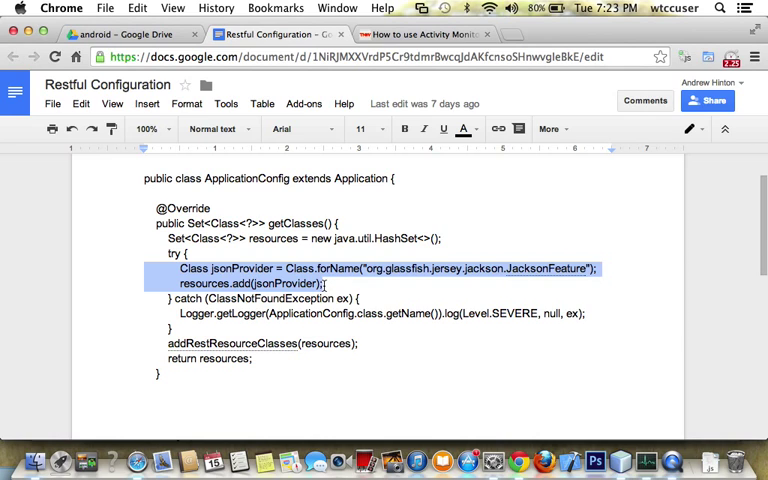
mouse_move(376, 110)
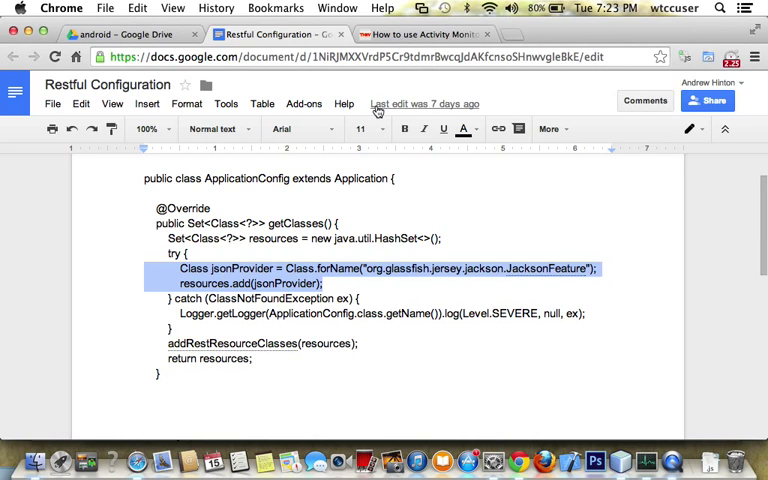
mouse_move(288, 284)
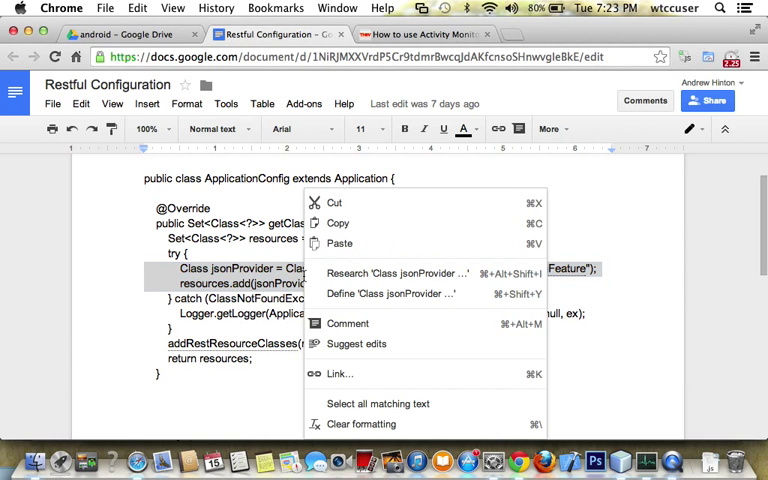
Step: Copy the JacksonFeature jsonProvider registration lines from the Restful Configuration document
left_click(350, 220)
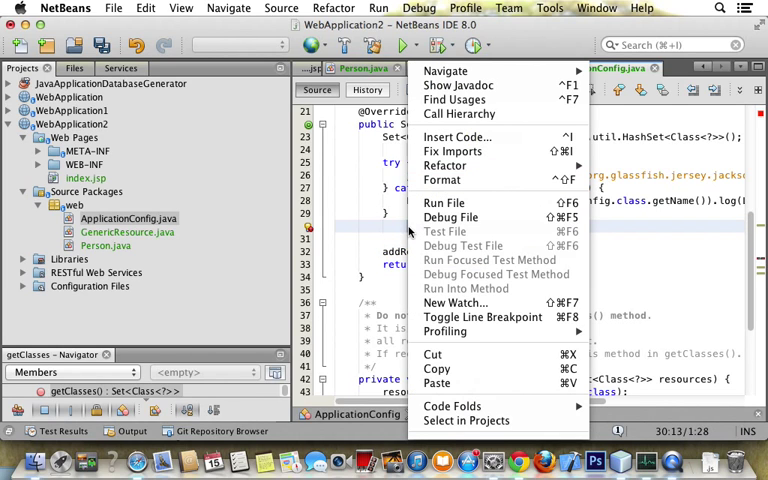
mouse_move(432, 354)
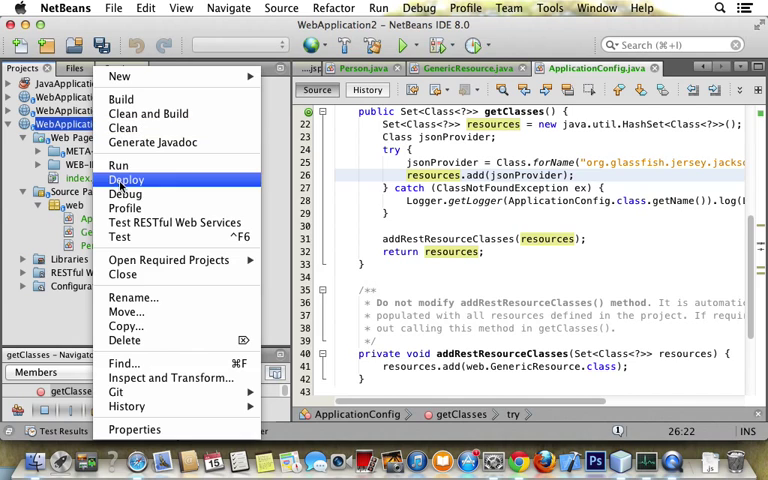
Step: Deploy WebApplication2 and launch the locally generated RESTful test client
left_click(128, 178)
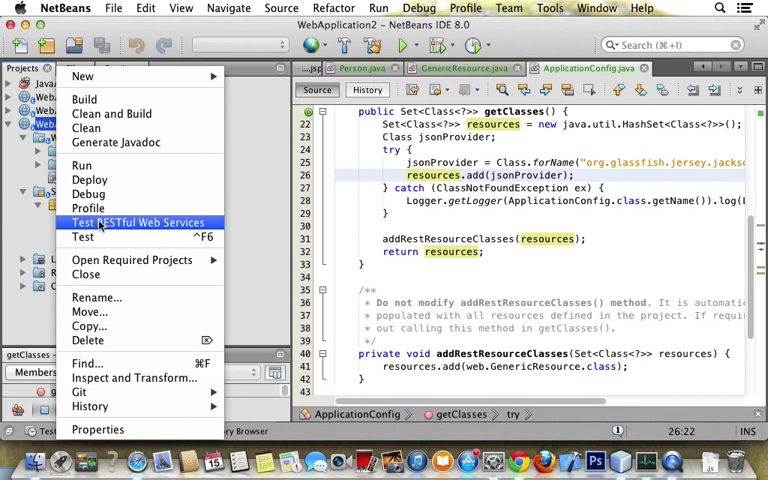
left_click(136, 222)
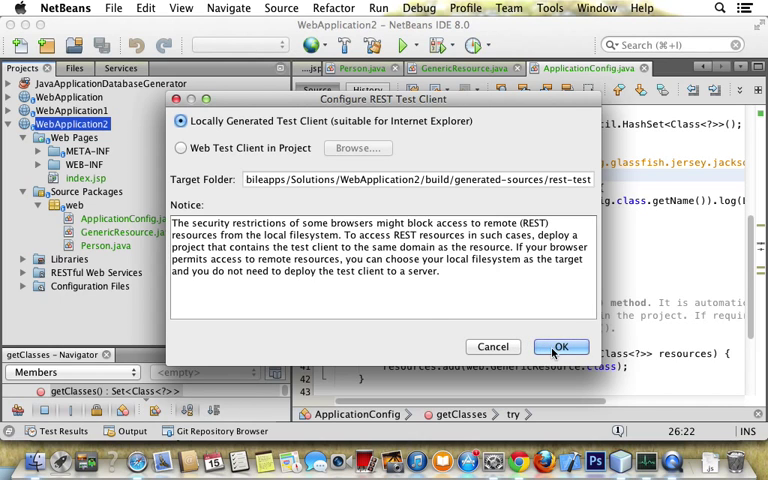
left_click(560, 346)
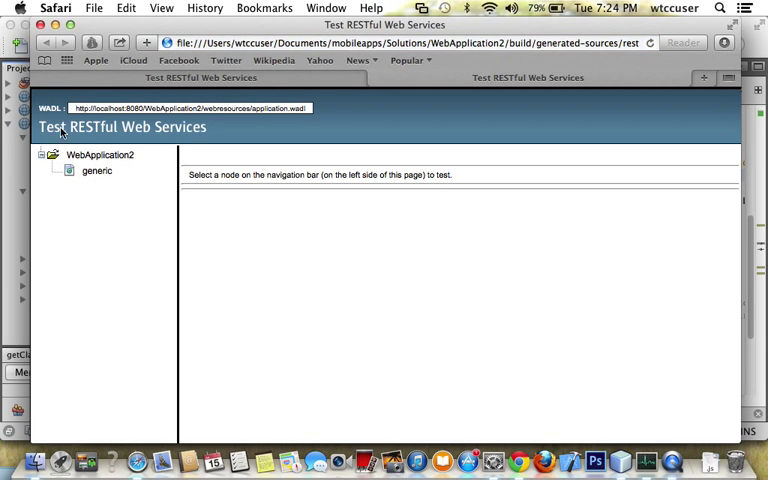
Step: Test the generic resource with GET(application/json), returning john smith and nancy williams
left_click(96, 170)
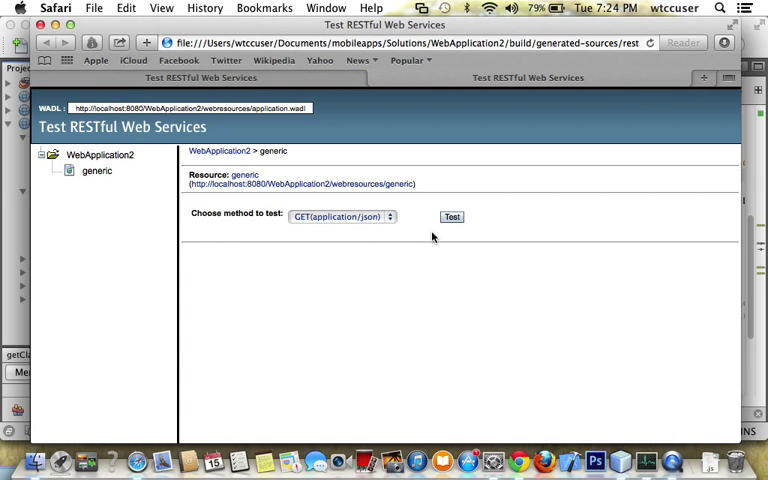
left_click(450, 216)
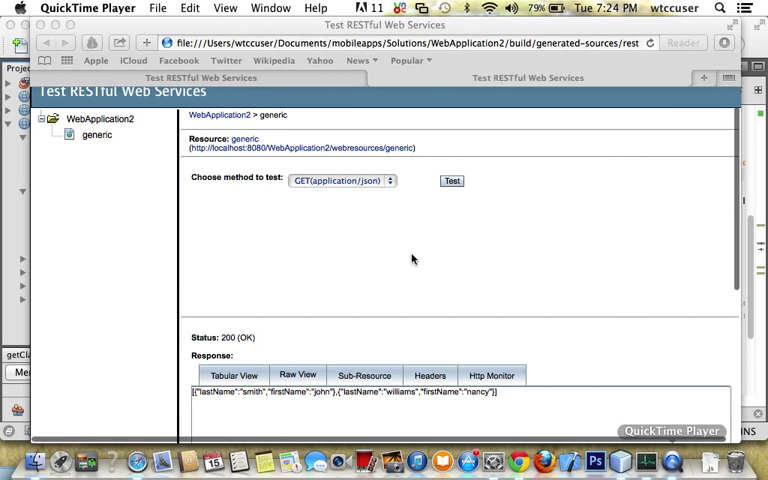
Step: Quit QuickTime Player to stop the screen recording
left_click(160, 8)
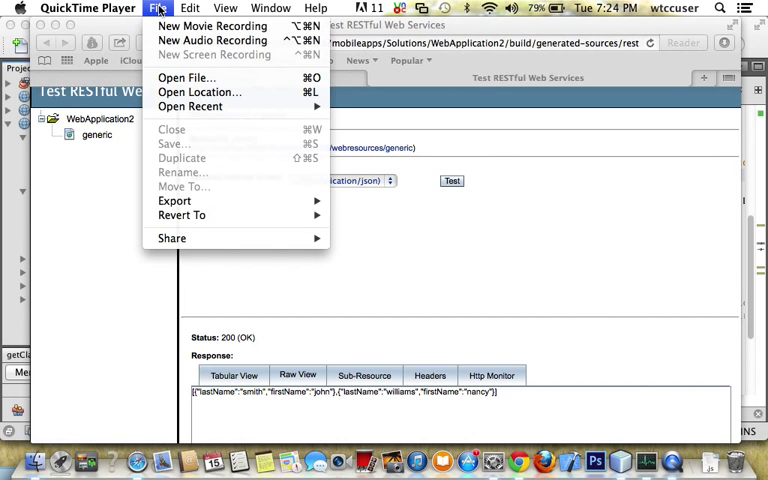
left_click(84, 8)
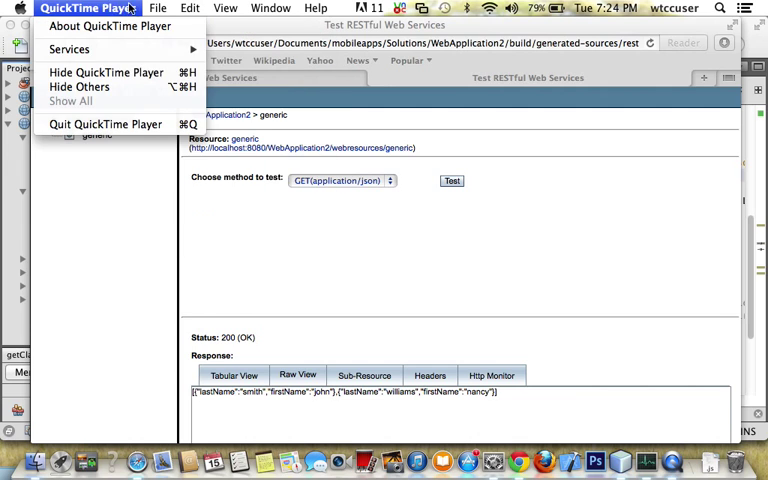
mouse_move(104, 124)
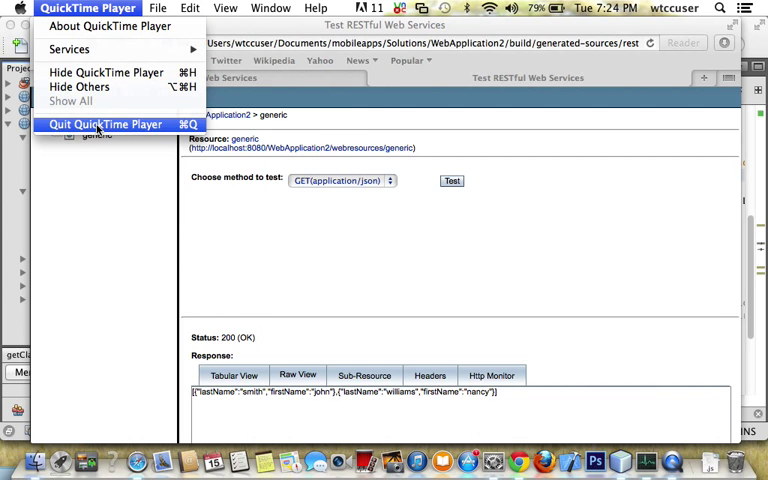
left_click(106, 122)
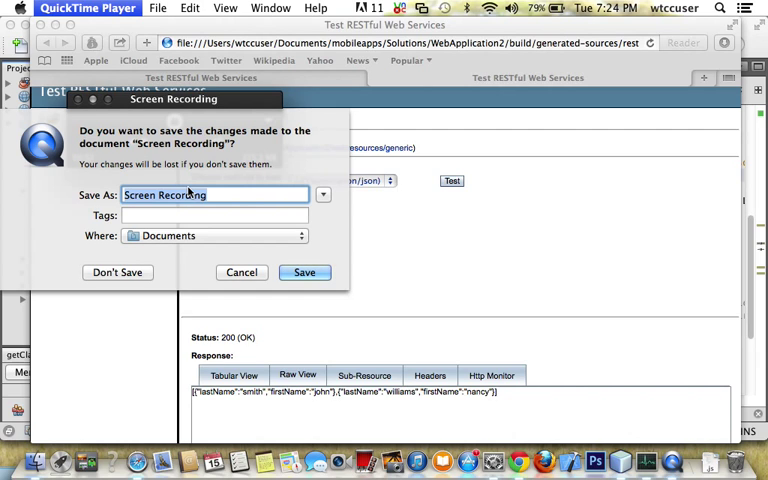
Step: Name the recording restfulListExample for saving in Documents
type("restfu")
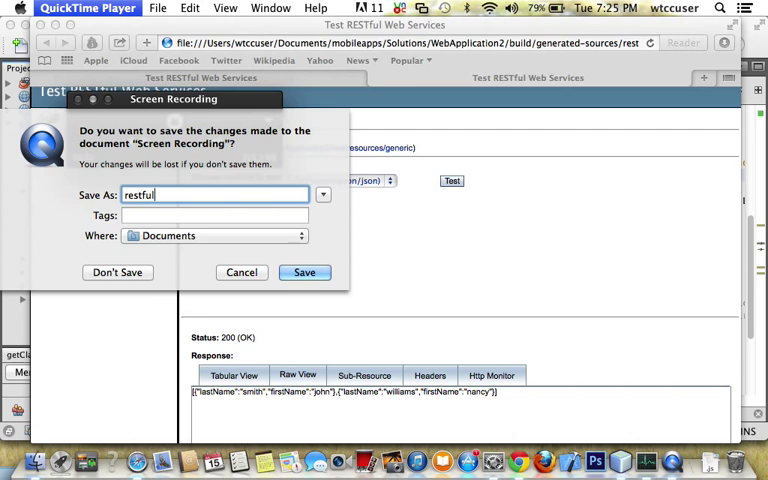
type("l")
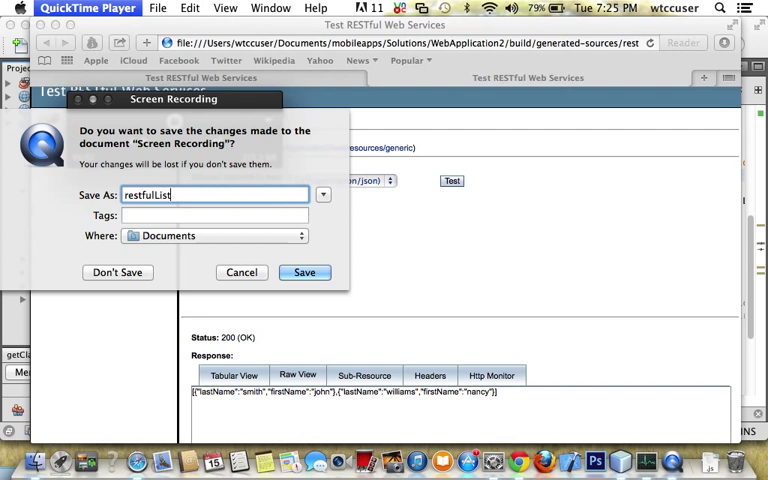
type("Exam")
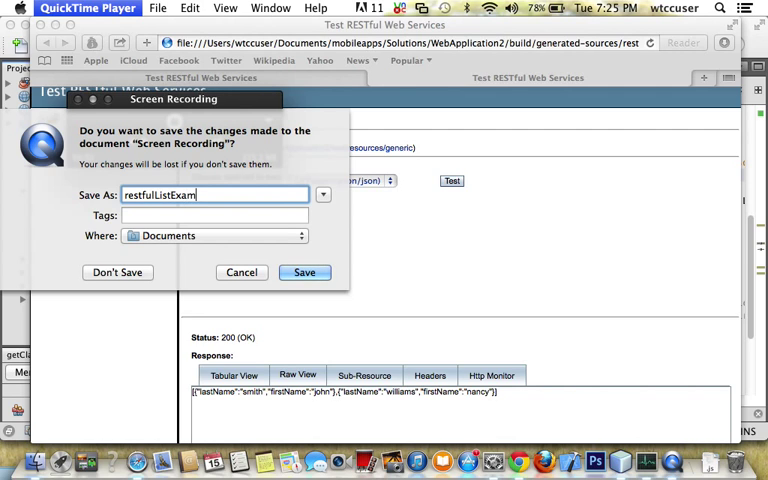
type("ple")
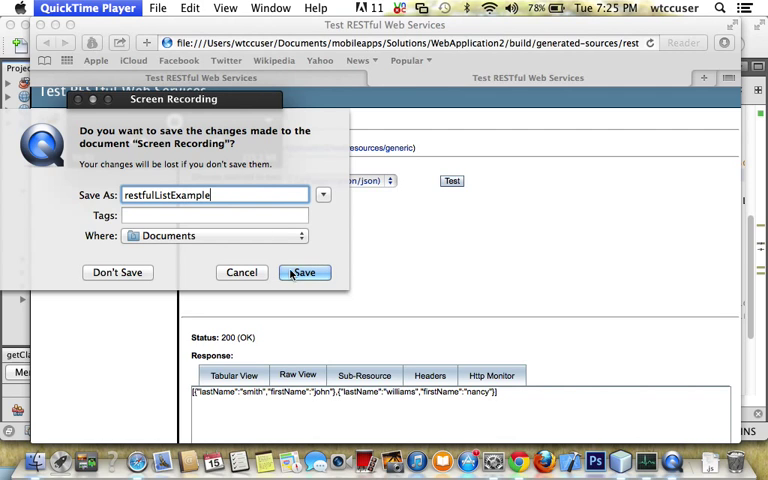